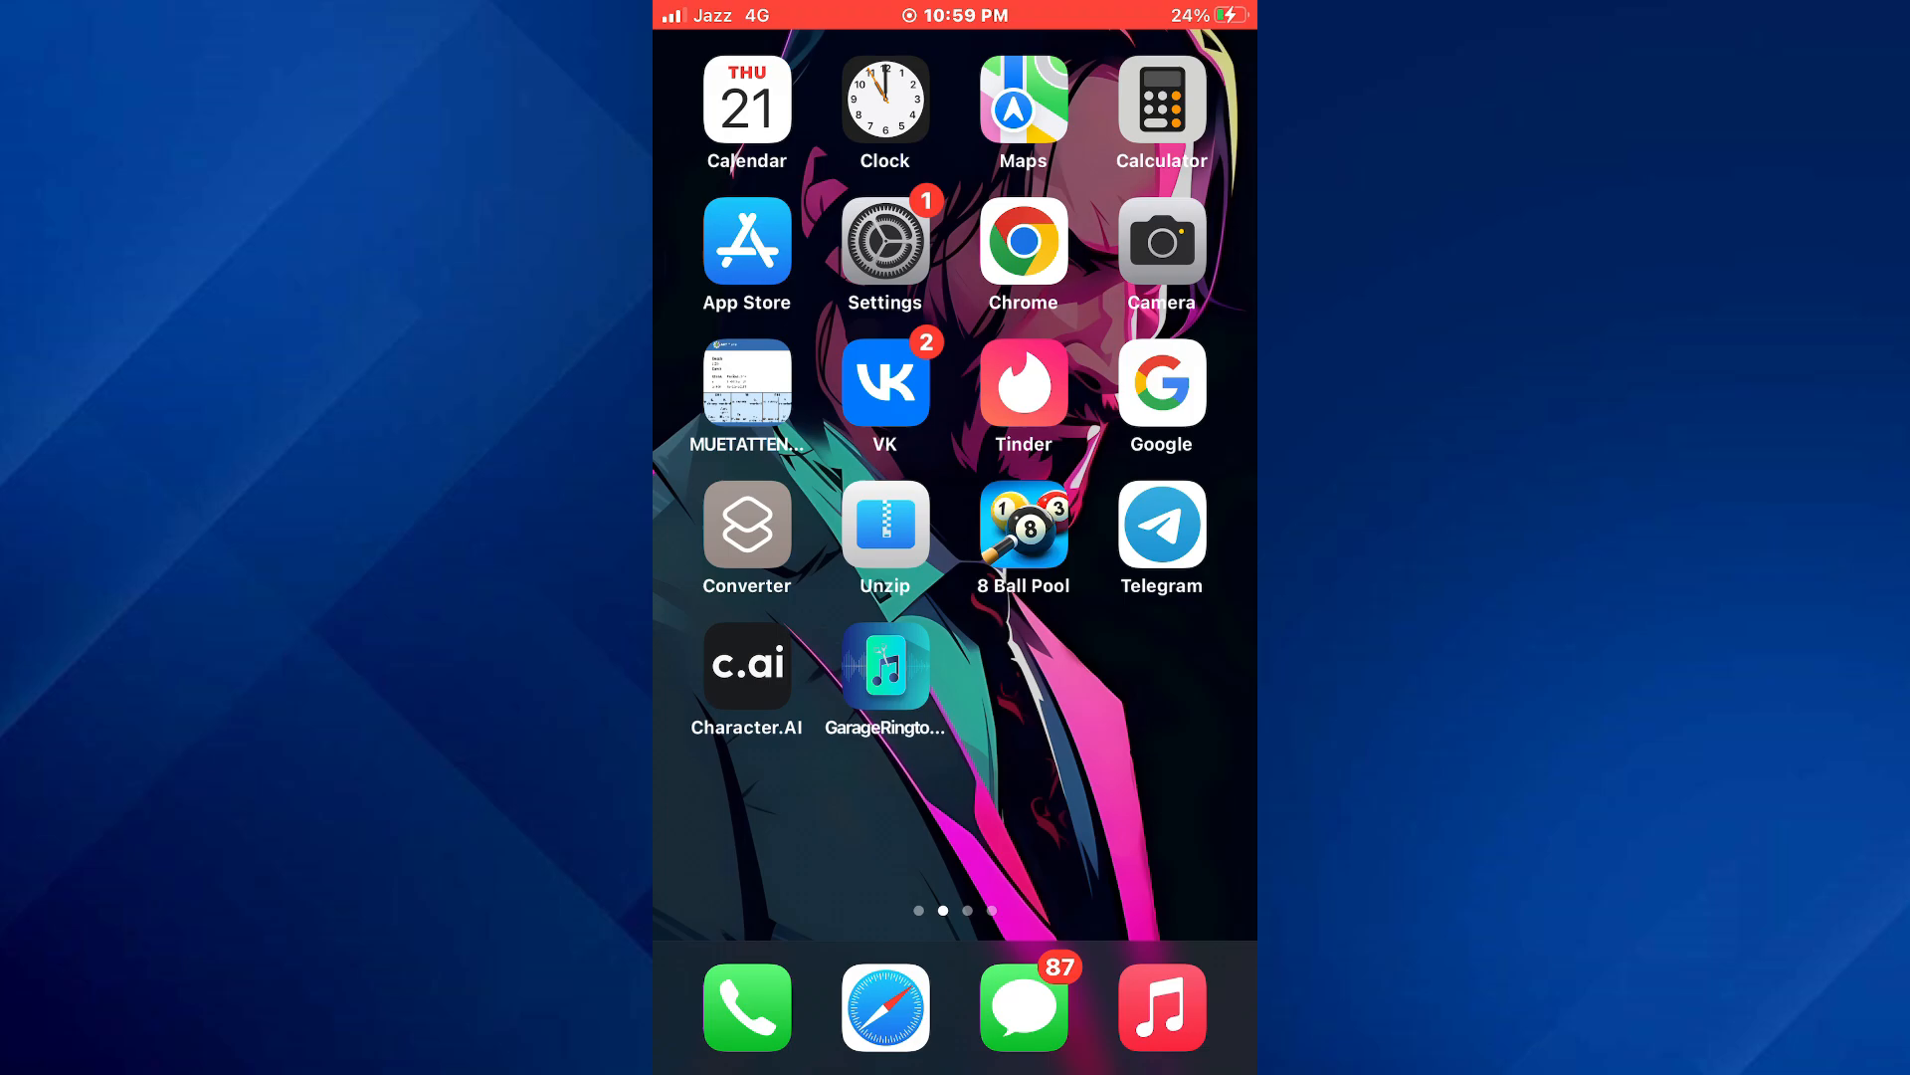
- Launch Settings from the Home Screen and go to the General page
{"action": "left_click", "coordinate": [884, 241]}
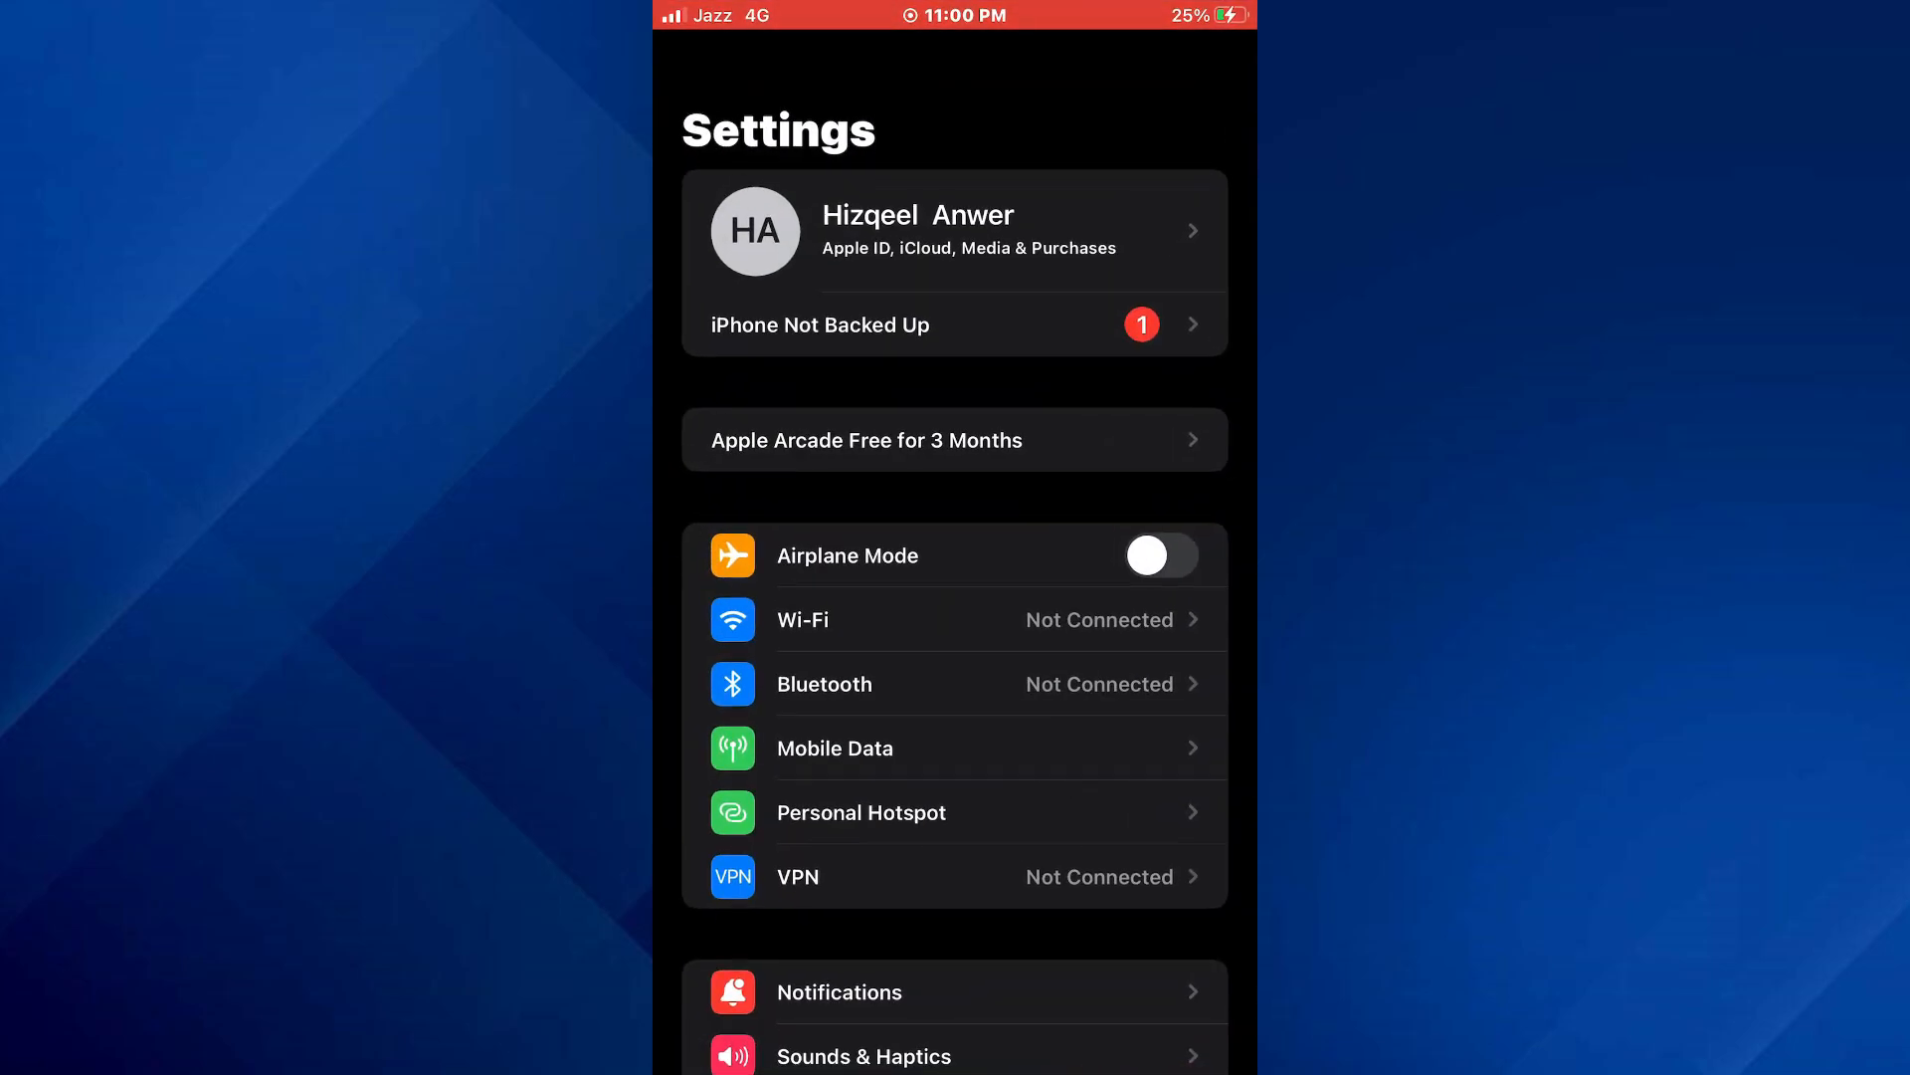
{"action": "scroll", "scroll_direction": "down", "scroll_amount": 3}
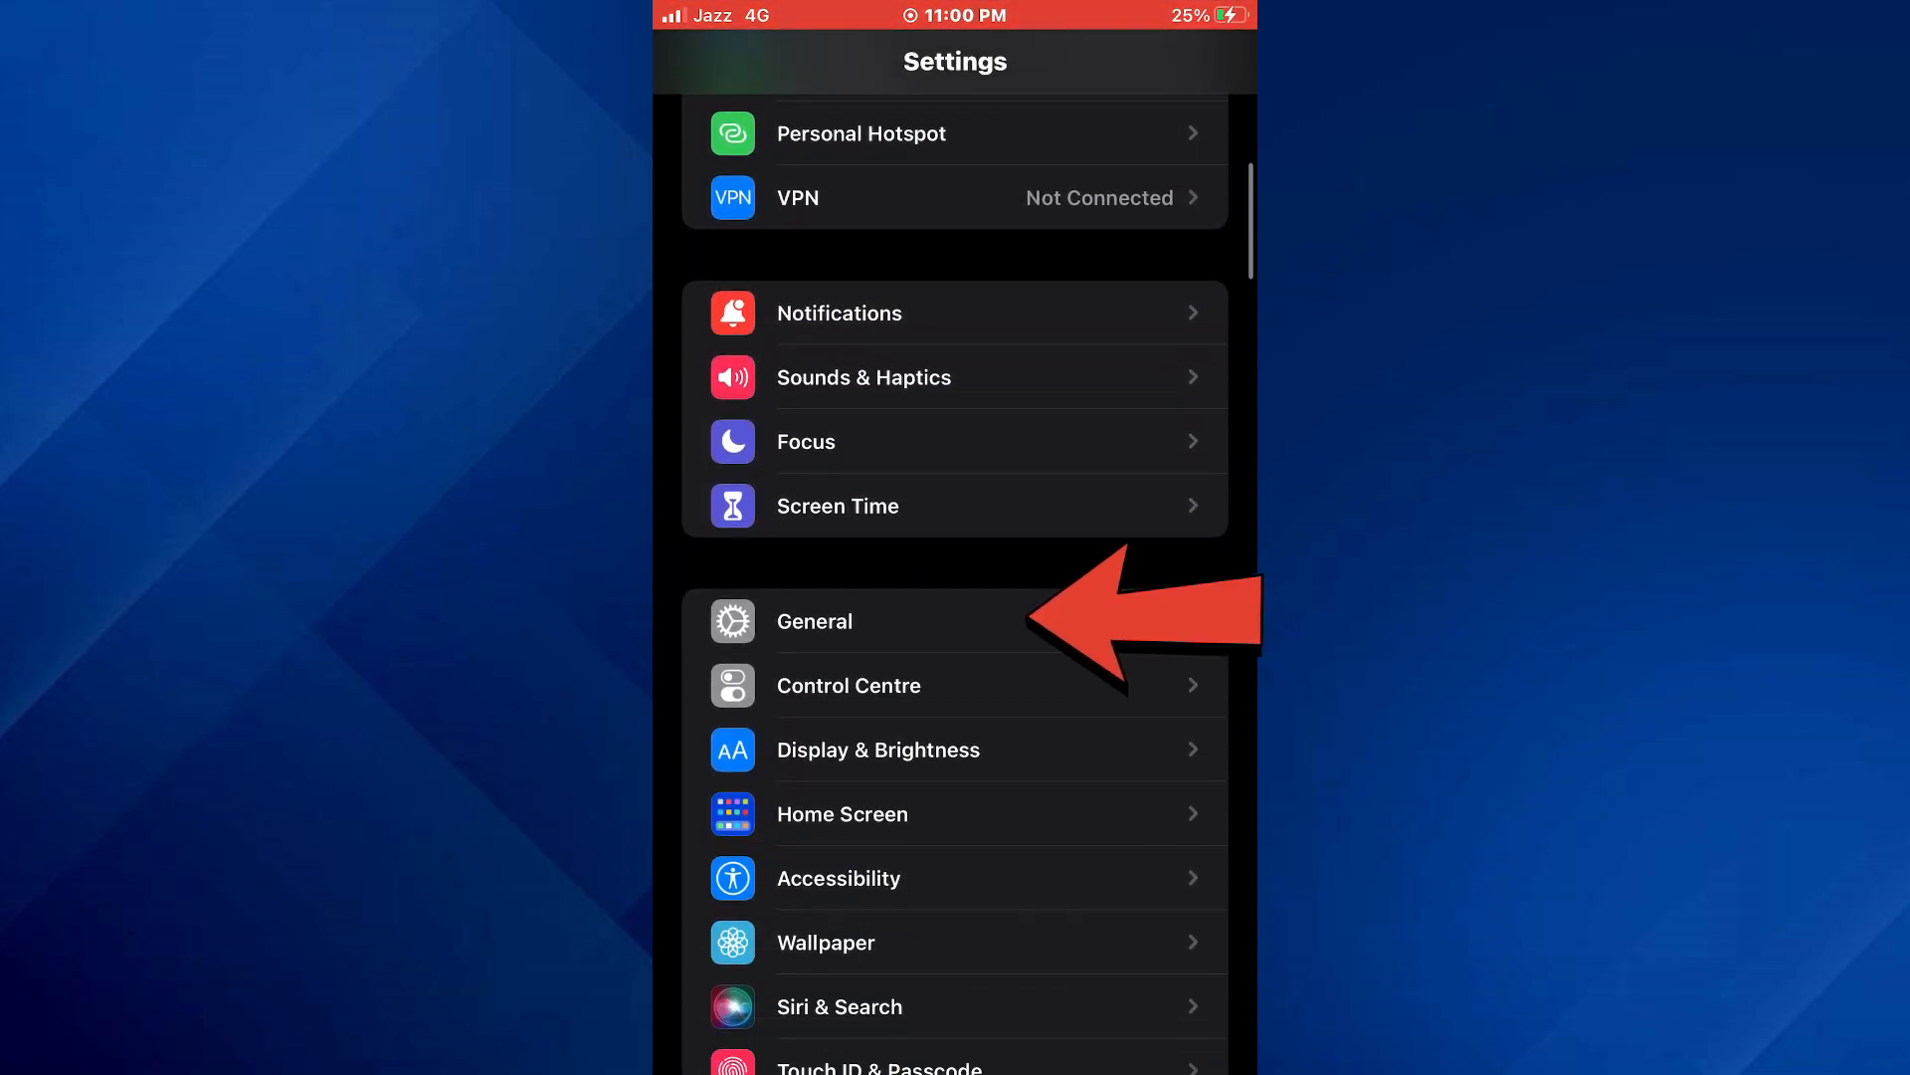
{"action": "left_click", "coordinate": [814, 621]}
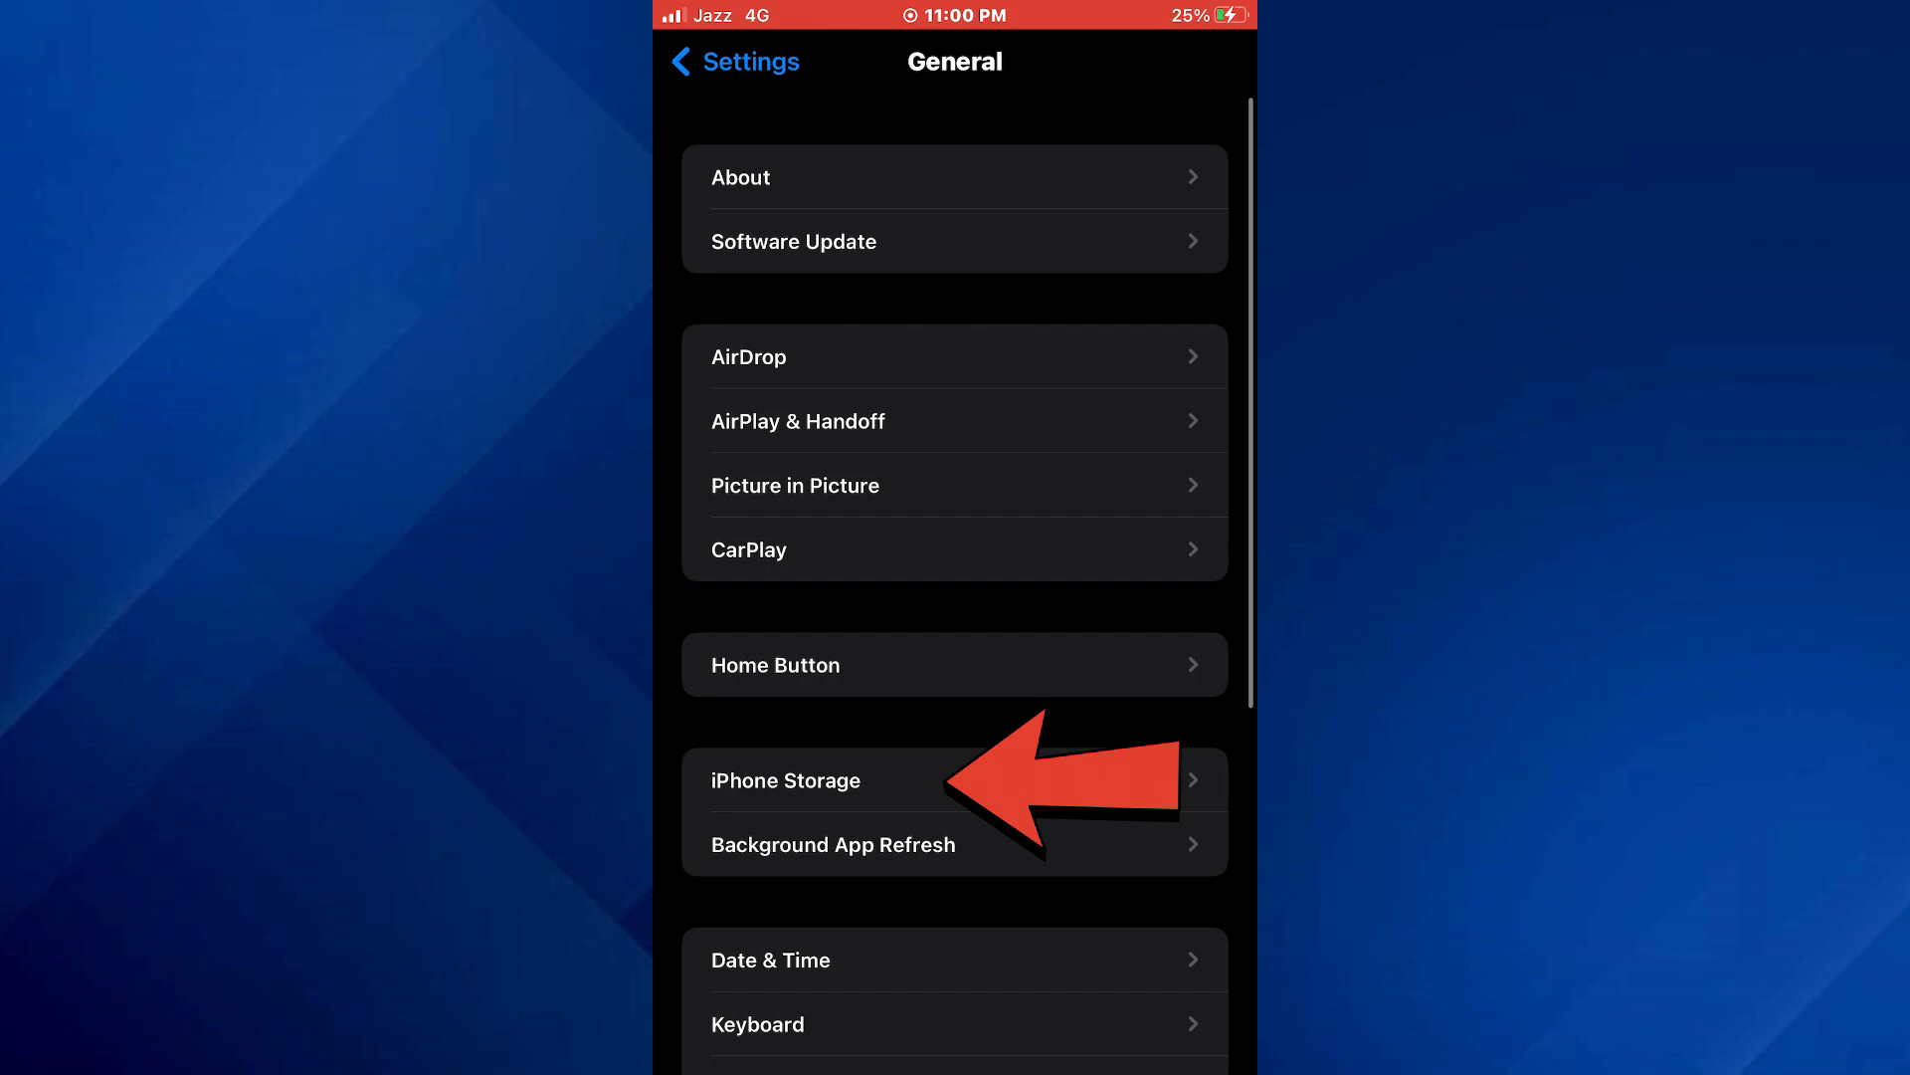
- View iPhone Storage (93.4 GB of 128 GB used), then back out toward General
{"action": "left_click", "coordinate": [786, 781]}
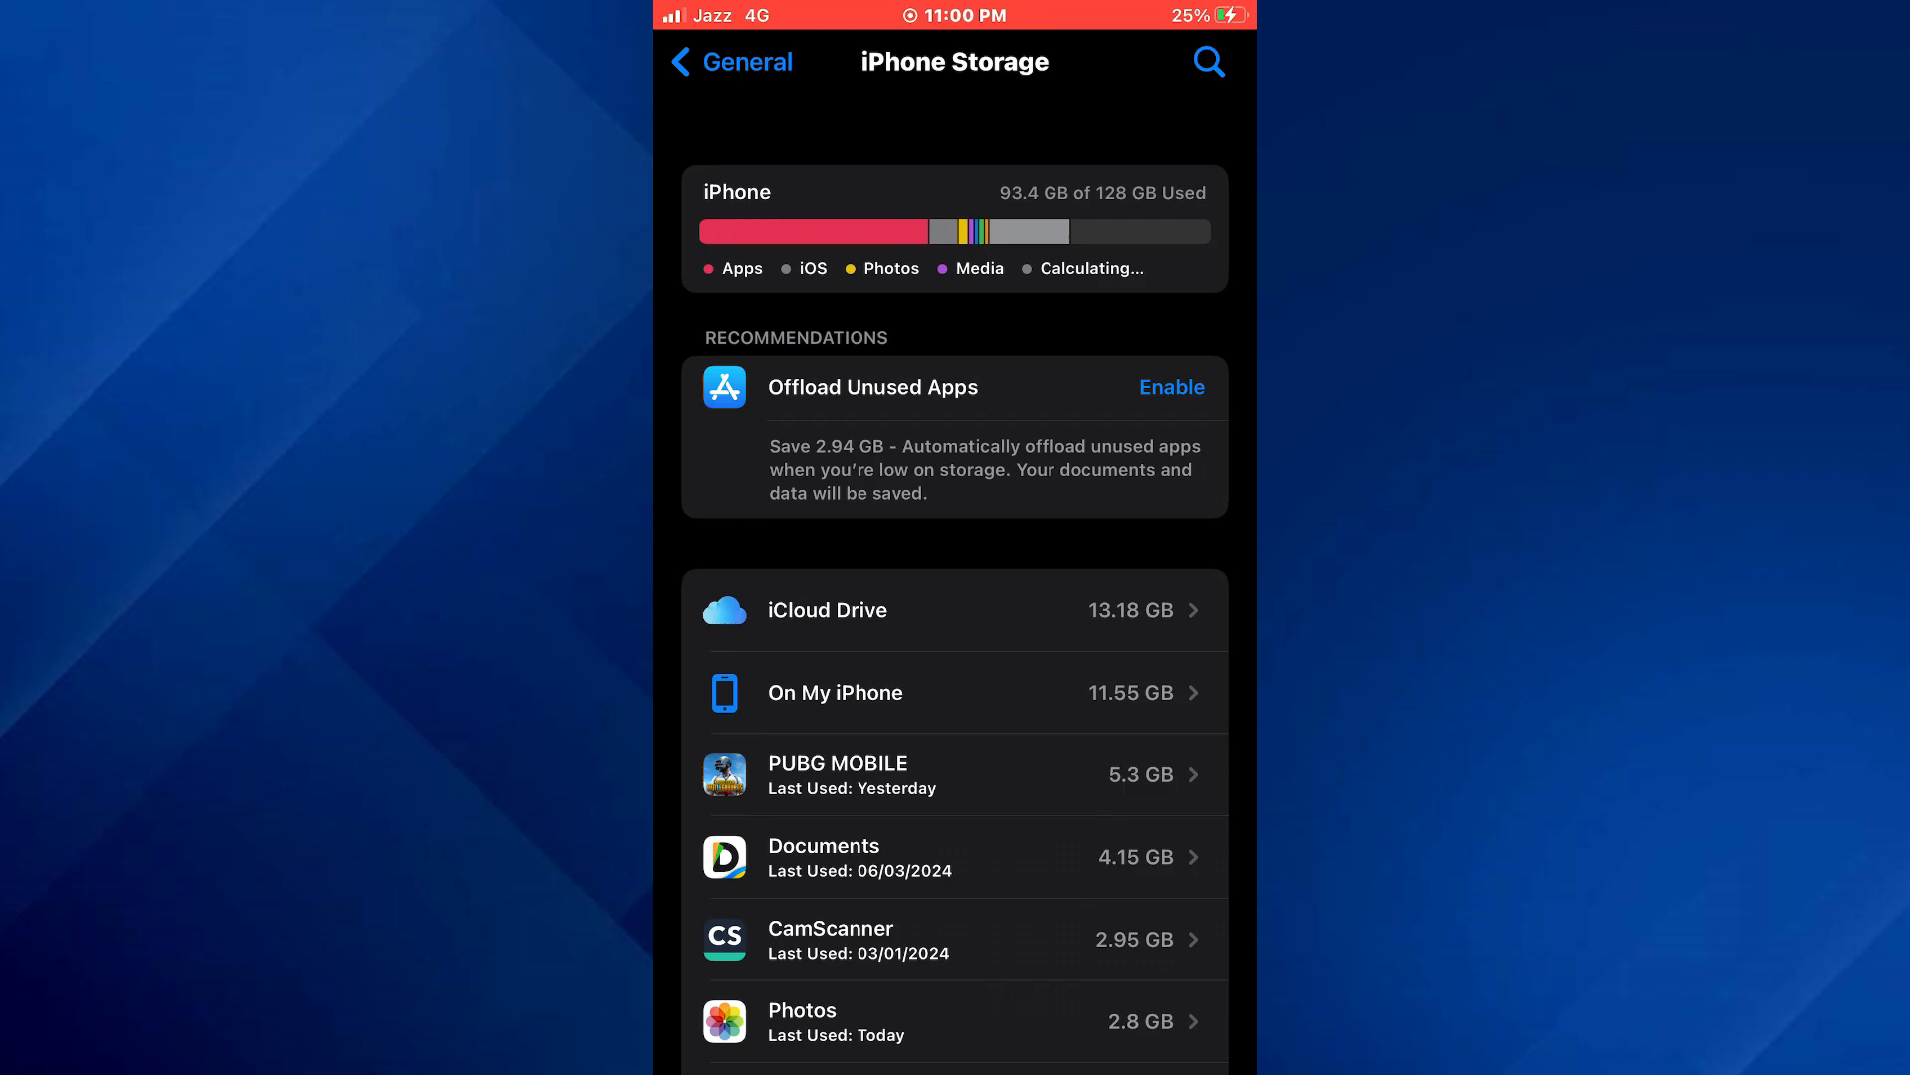
{"action": "left_click", "coordinate": [731, 61]}
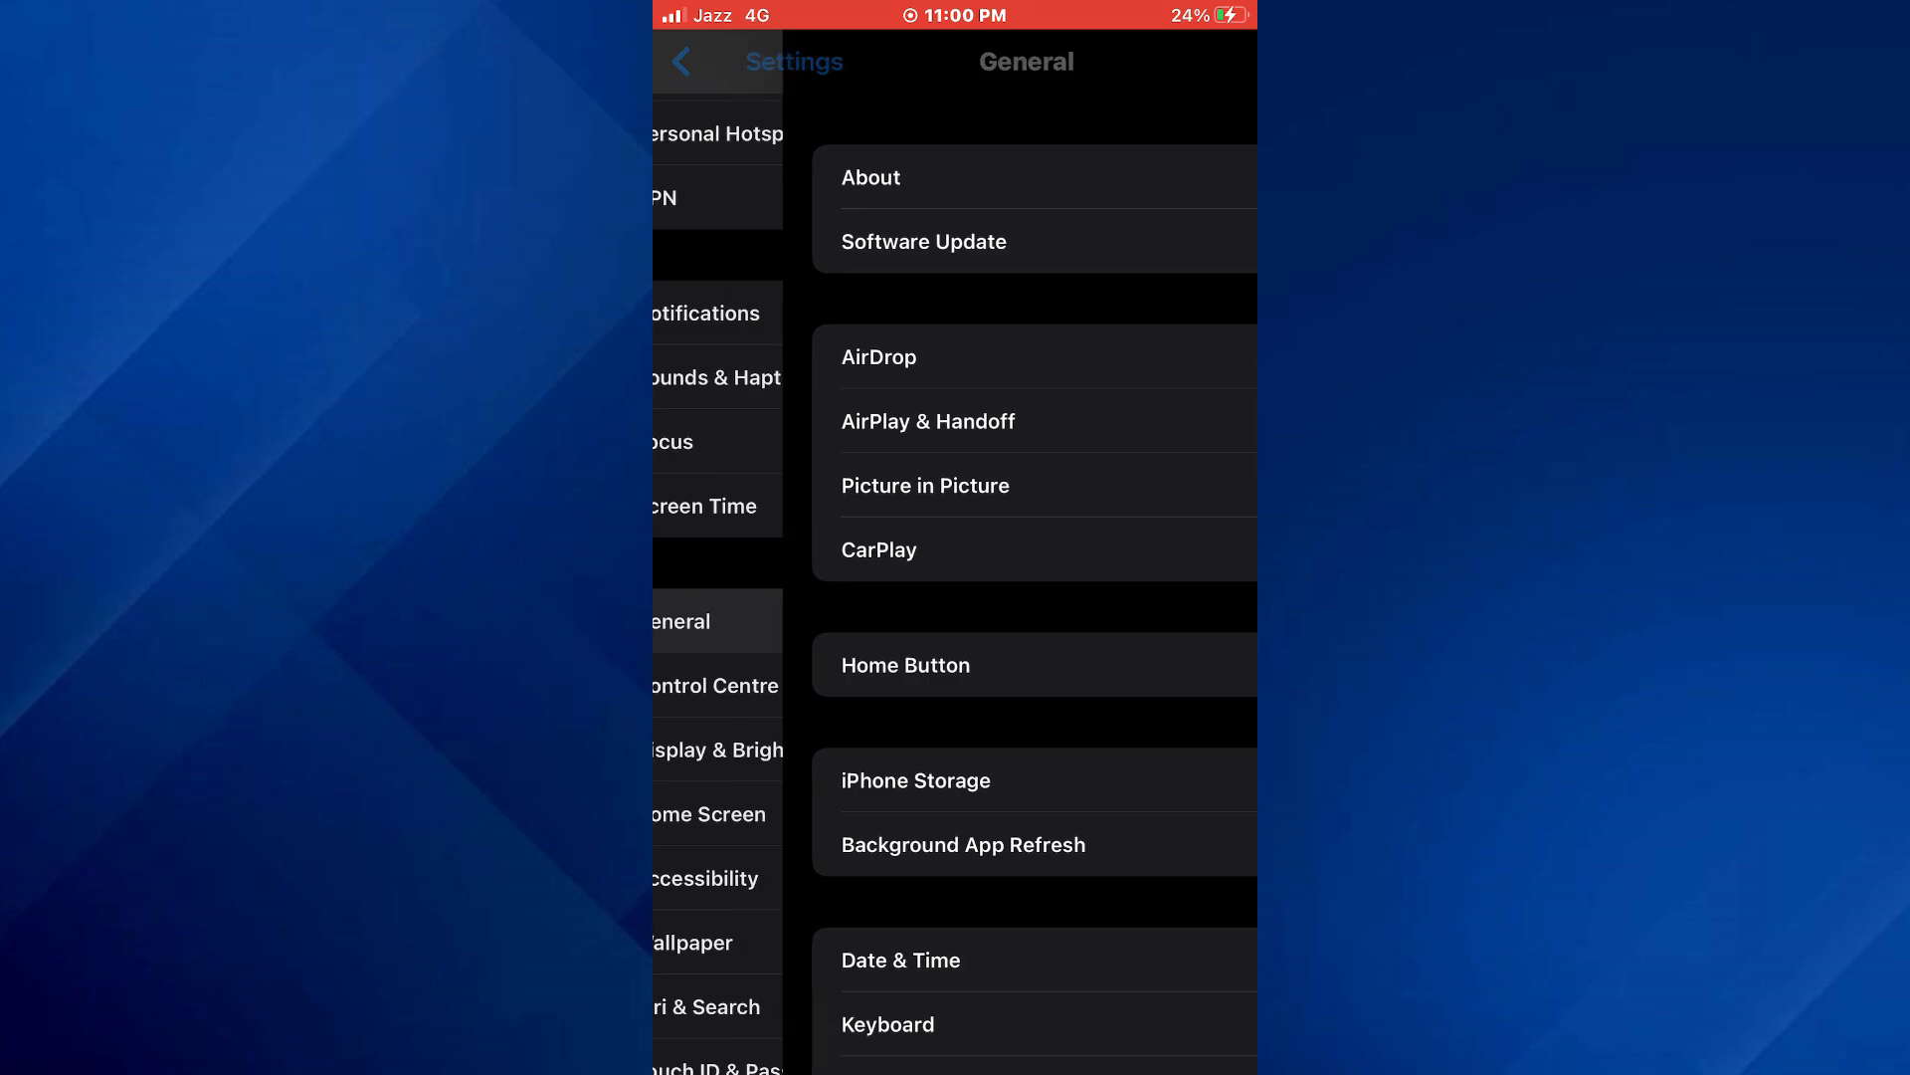
- From the main list, go to the Apple ID page and then iCloud (3.2 GB of 5 GB used)
{"action": "left_click", "coordinate": [683, 61]}
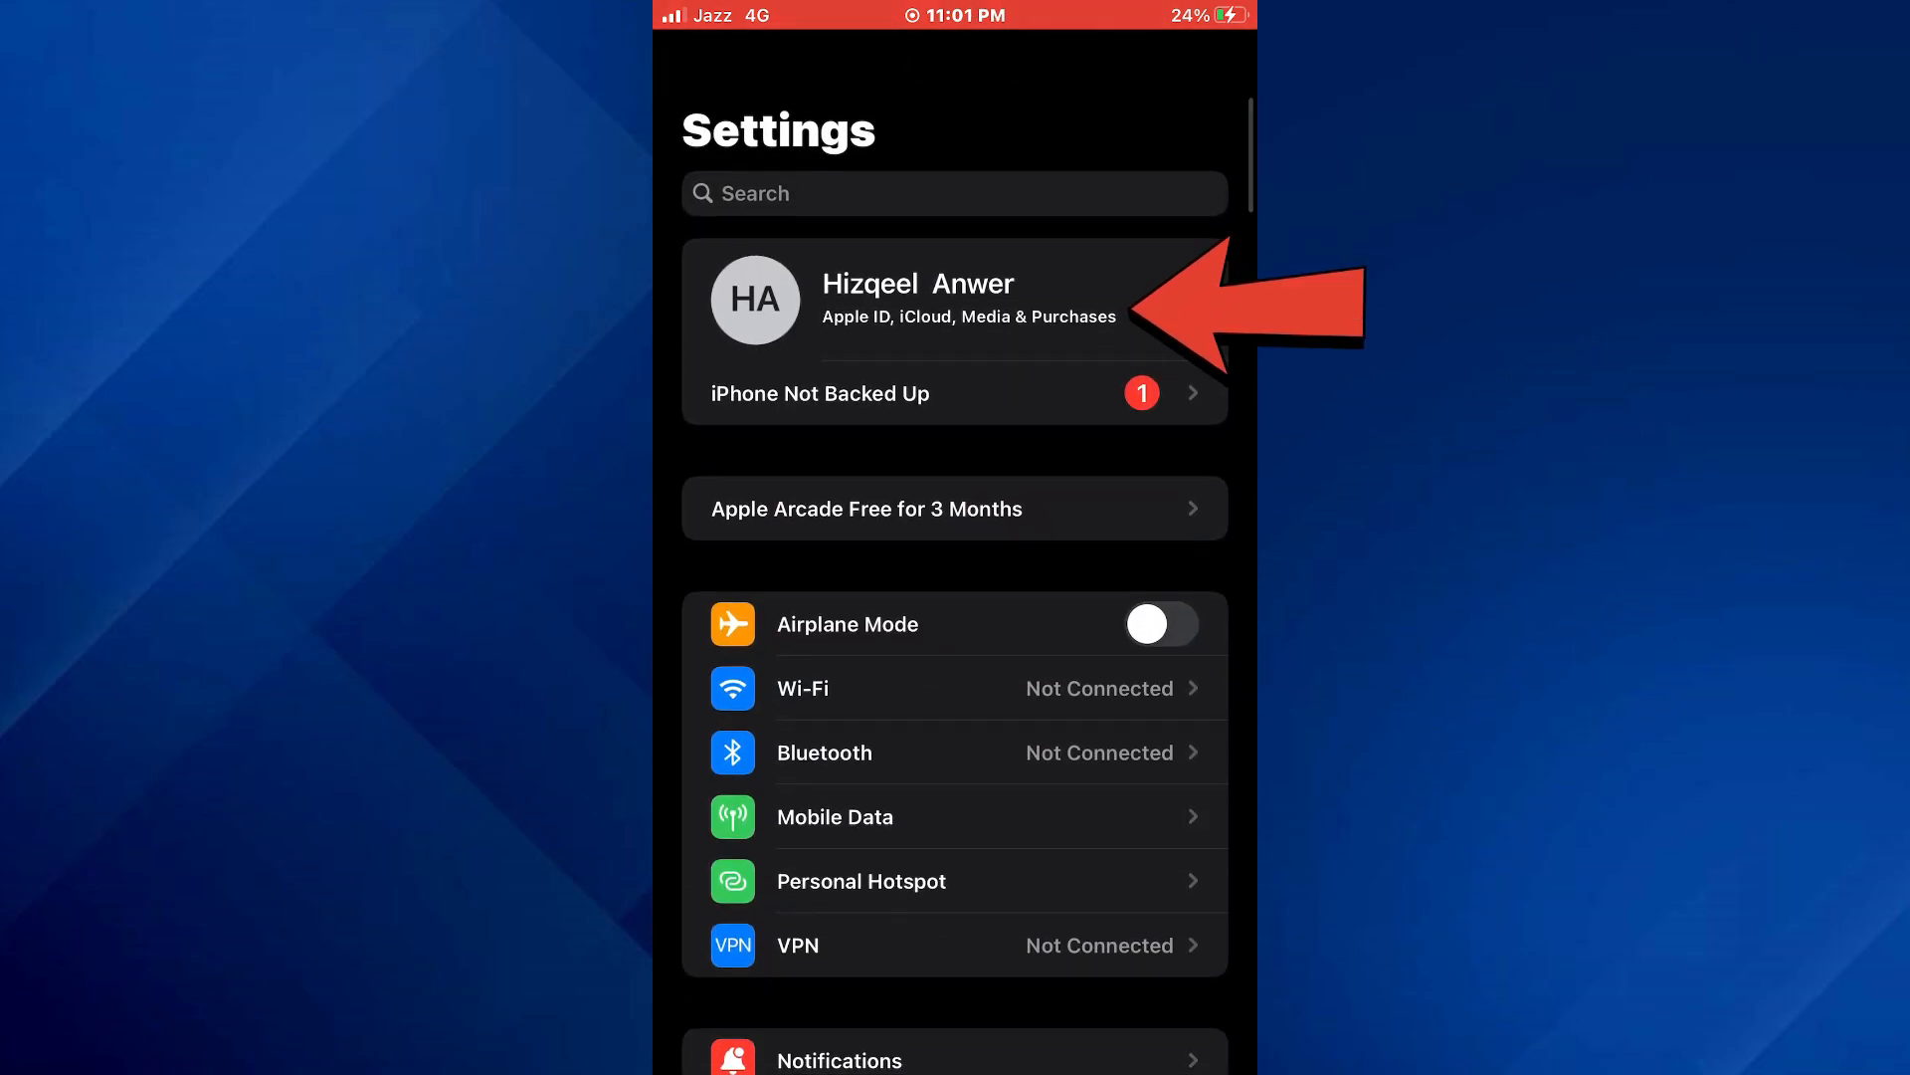
{"action": "left_click", "coordinate": [953, 301]}
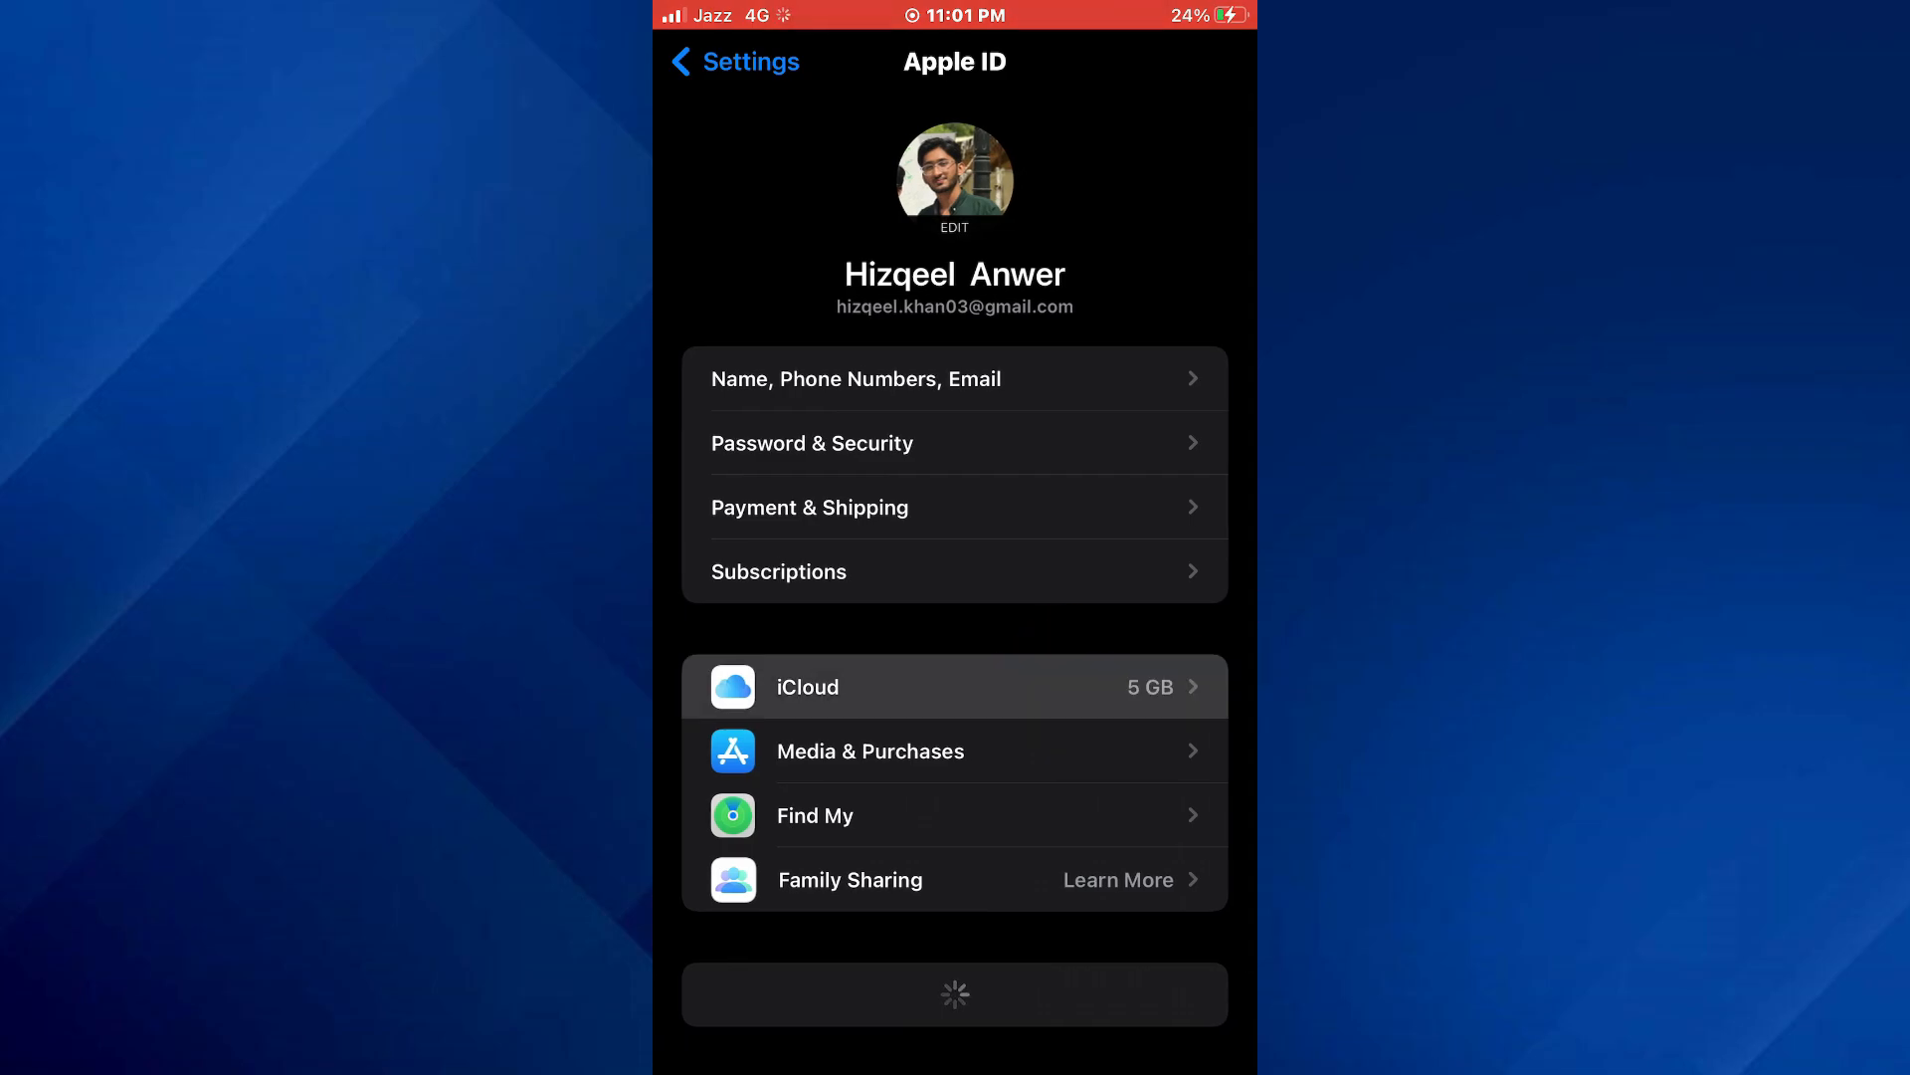
{"action": "left_click", "coordinate": [955, 687]}
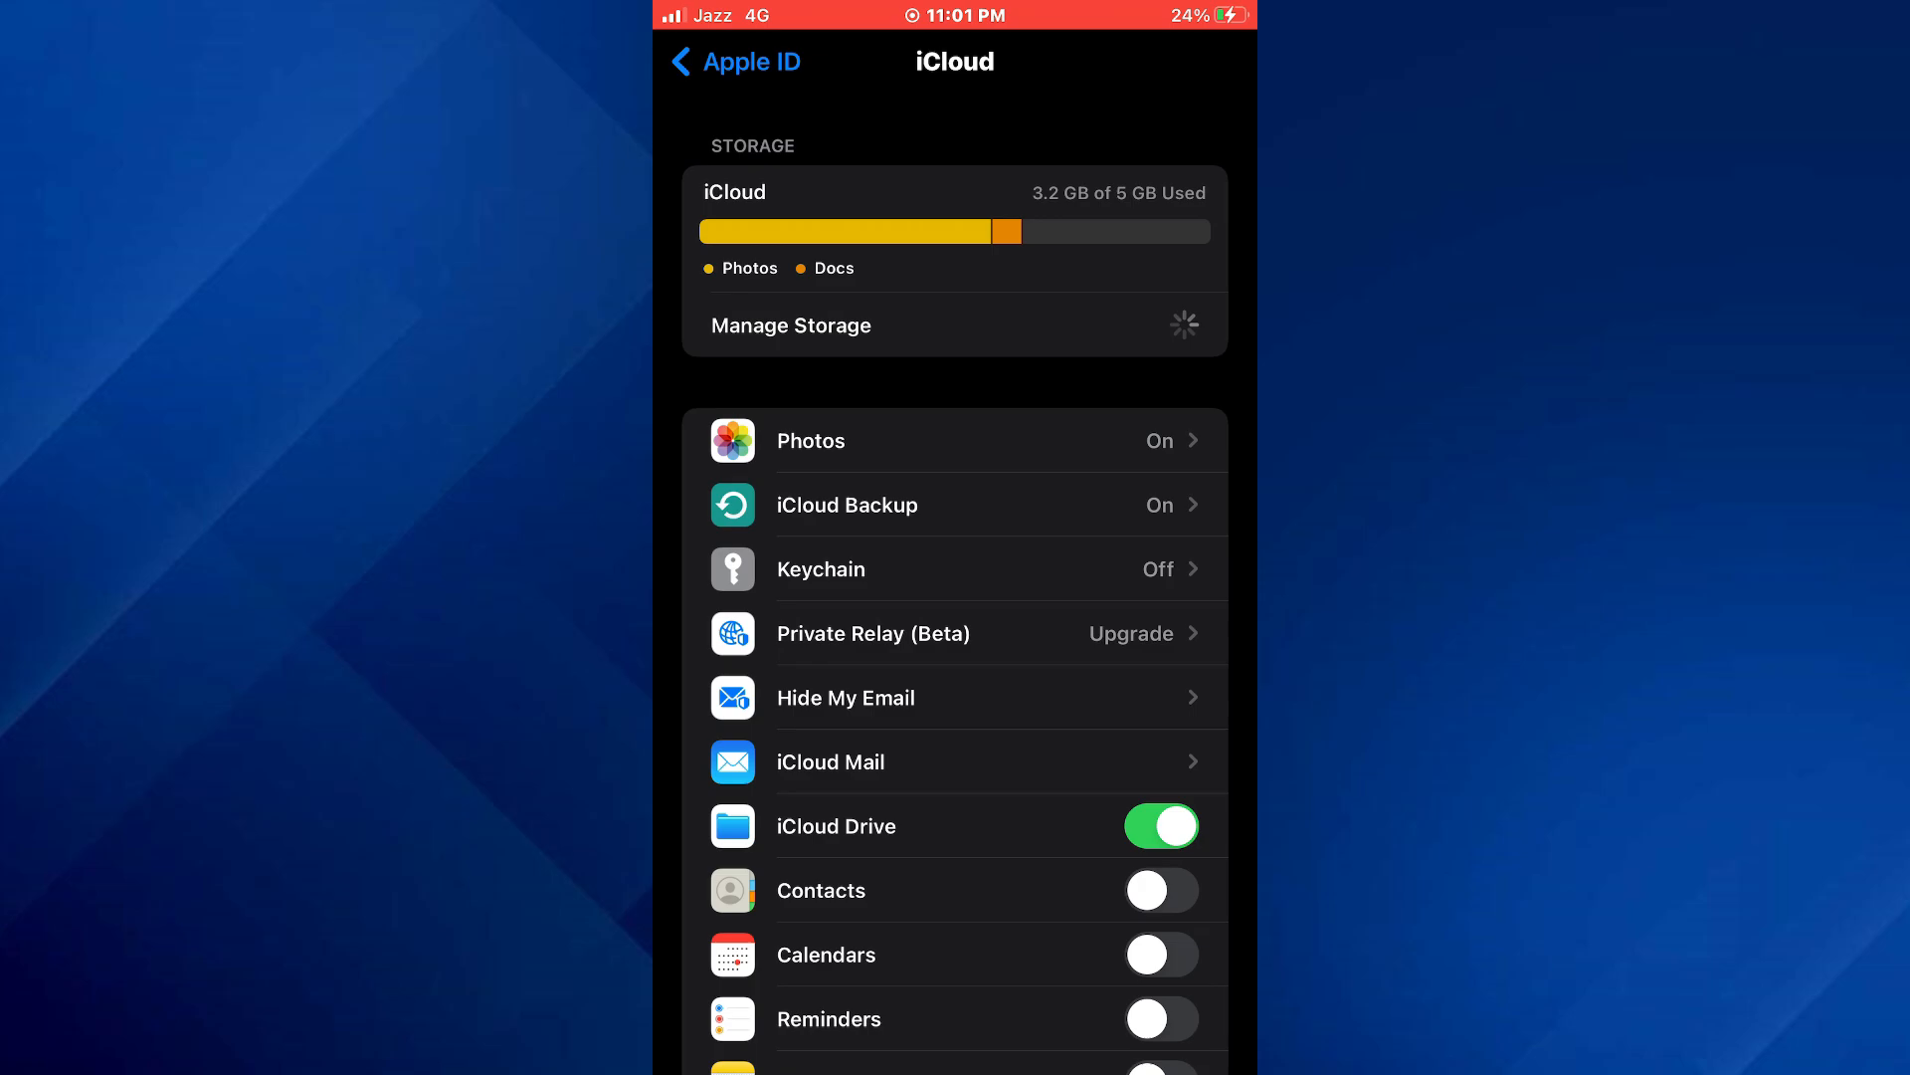
- Bring up the iCloud+ upgrade sheet listing plans from 50 GB to 12 TB, 50 GB selected
{"action": "left_click", "coordinate": [790, 325]}
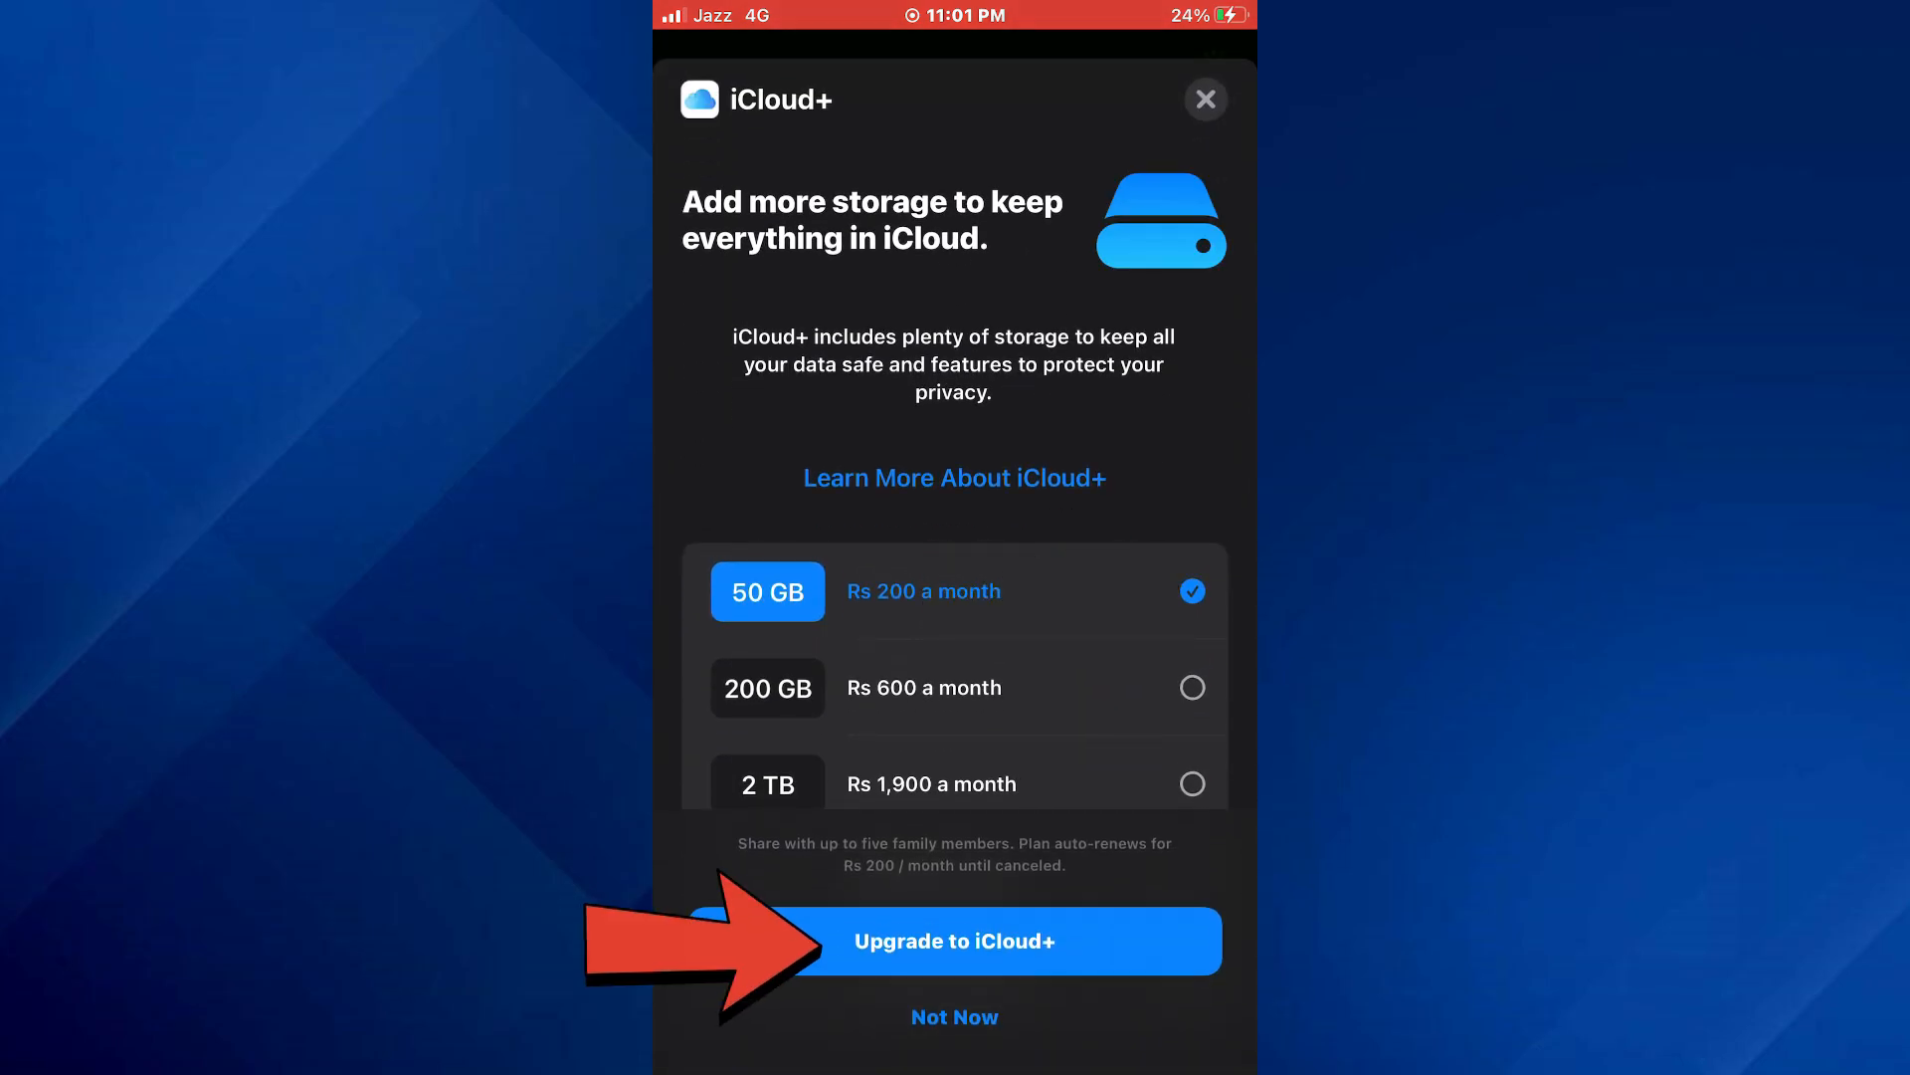
{"action": "scroll", "scroll_direction": "up", "scroll_amount": 3}
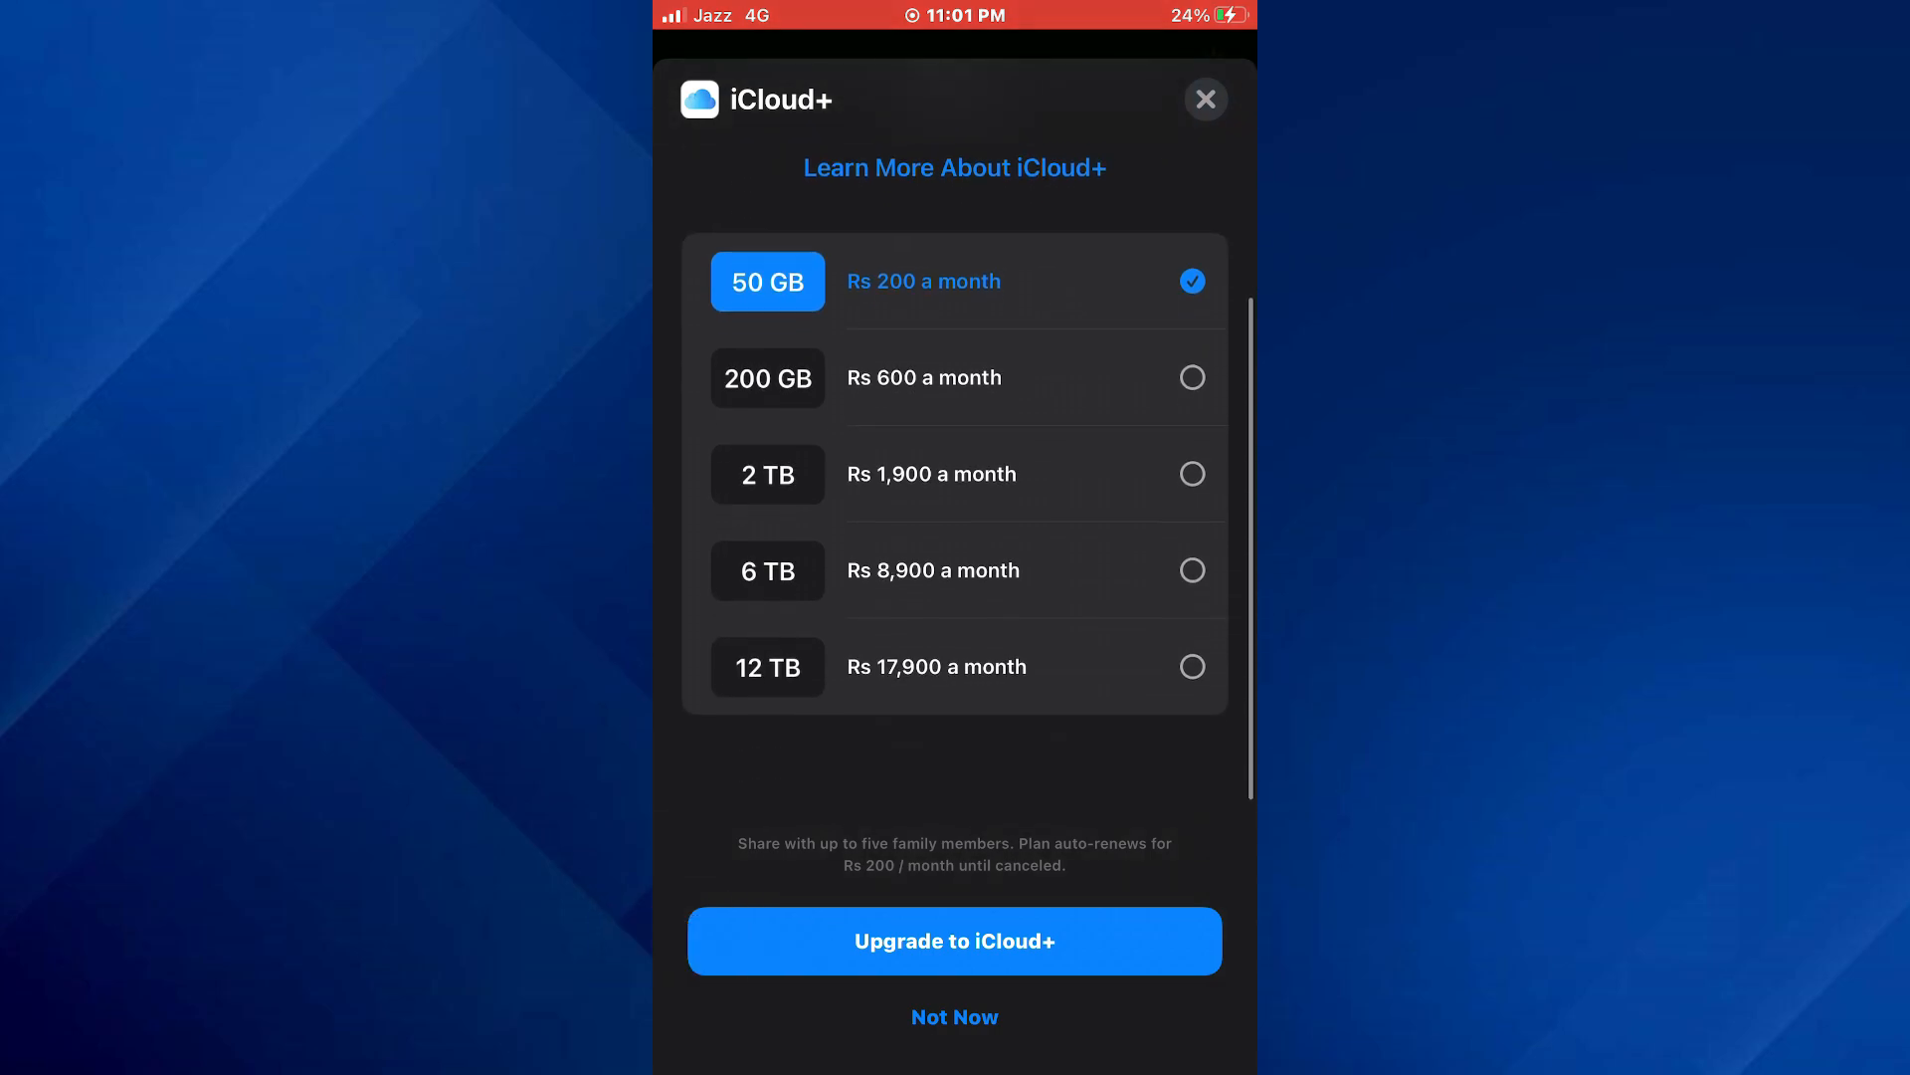